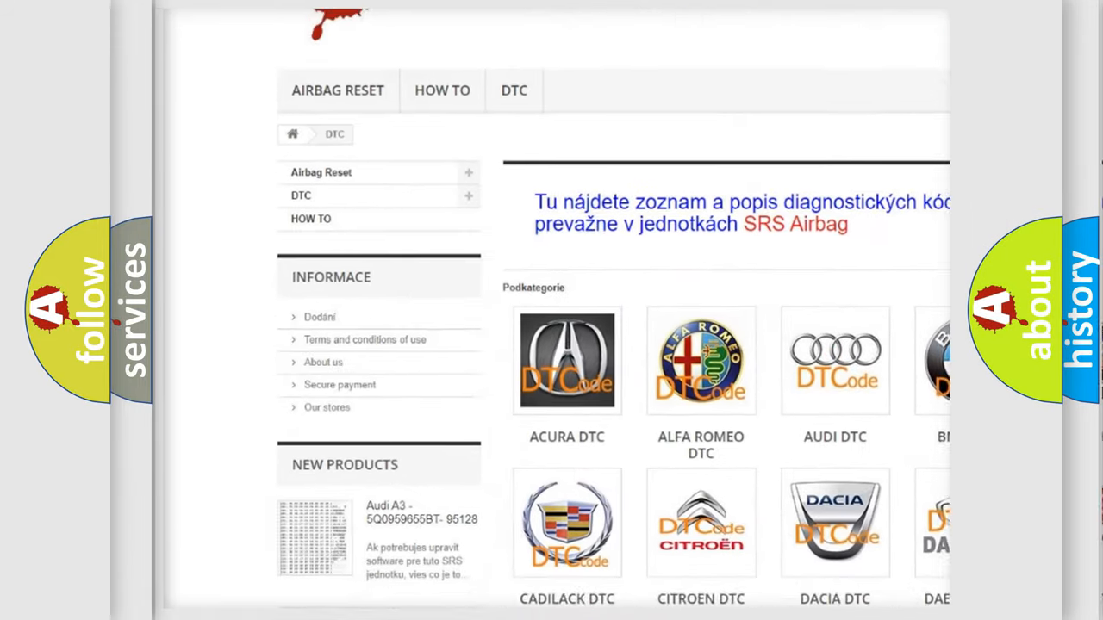
pyautogui.scroll(-3)
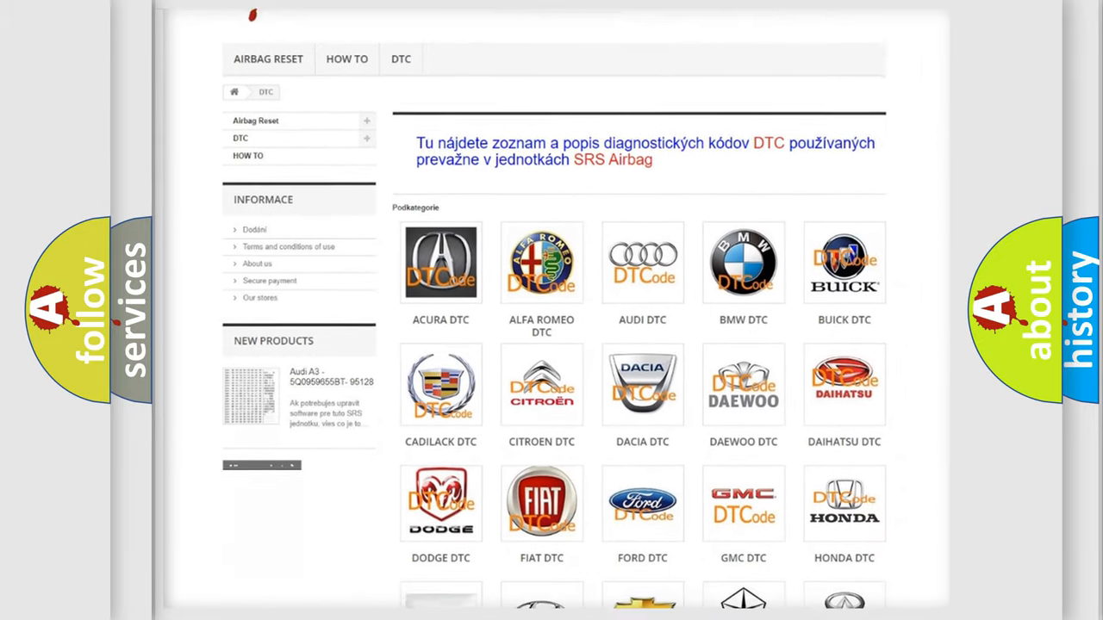
pyautogui.scroll(-3)
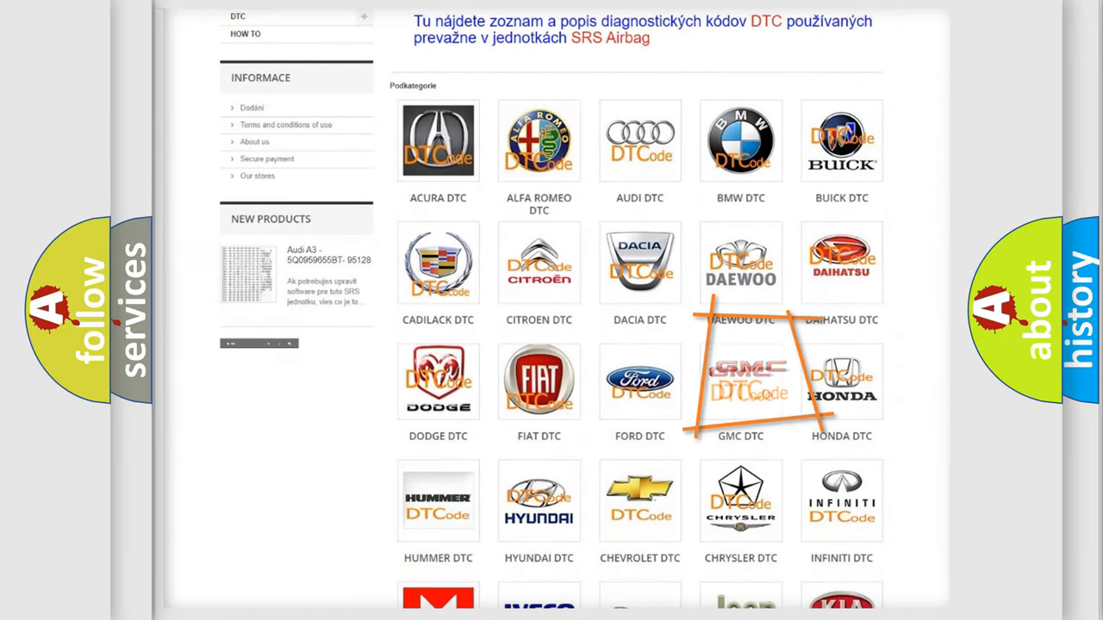